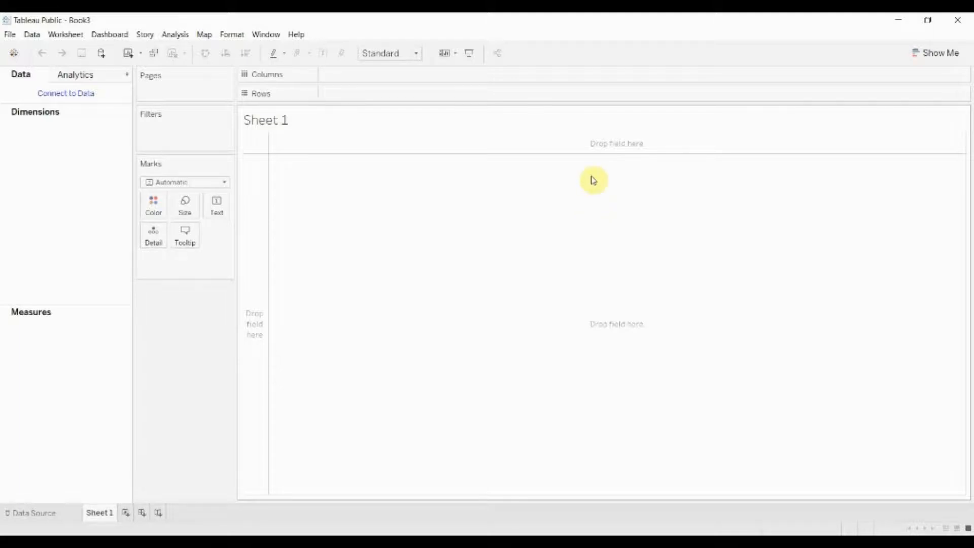
pyautogui.moveTo(440, 227)
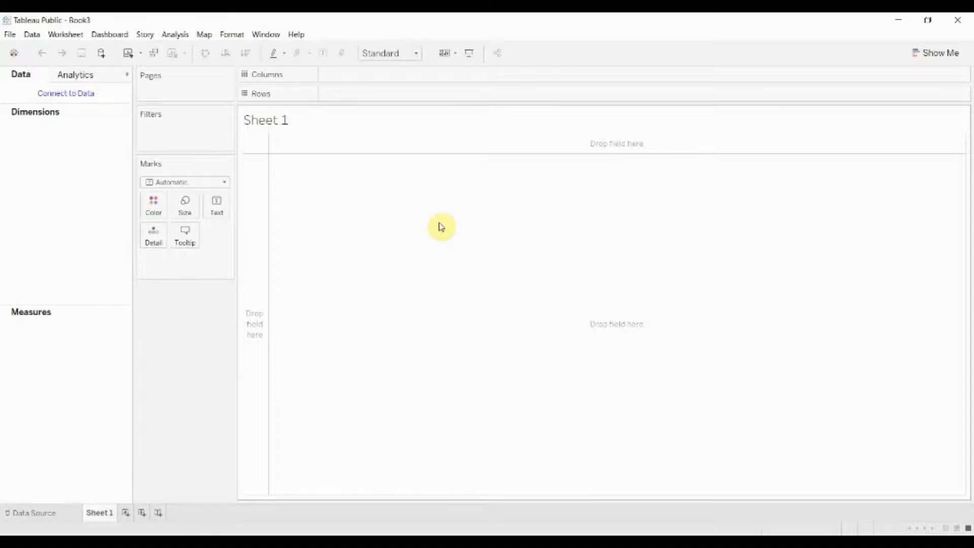
pyautogui.moveTo(235, 280)
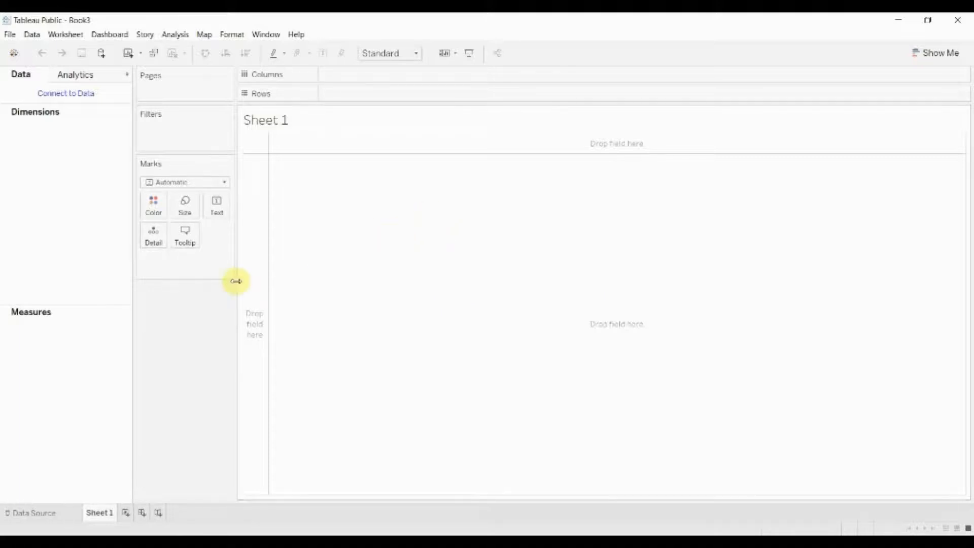
# Step: Connect the workbook to the NFL Arrests Microsoft Excel file
pyautogui.click(100, 54)
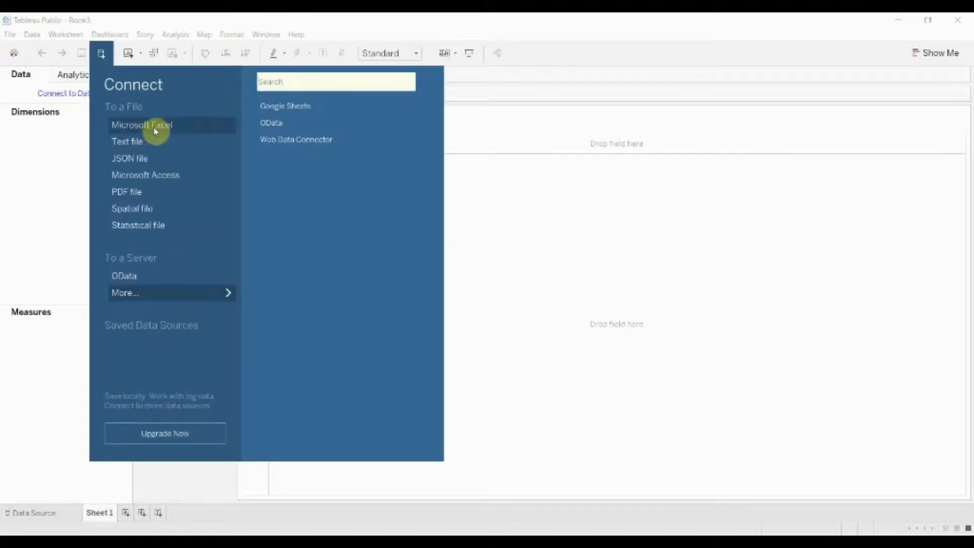
pyautogui.click(146, 125)
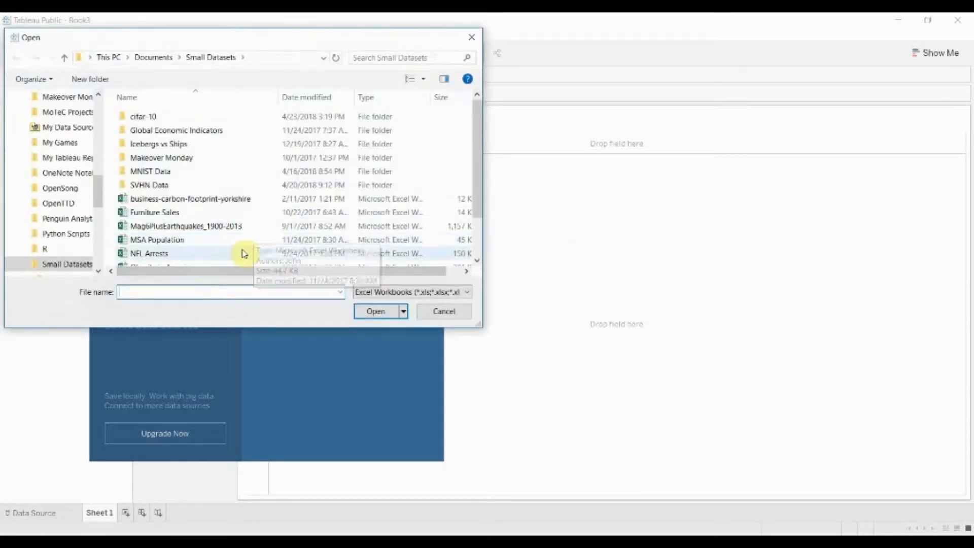
pyautogui.doubleClick(148, 254)
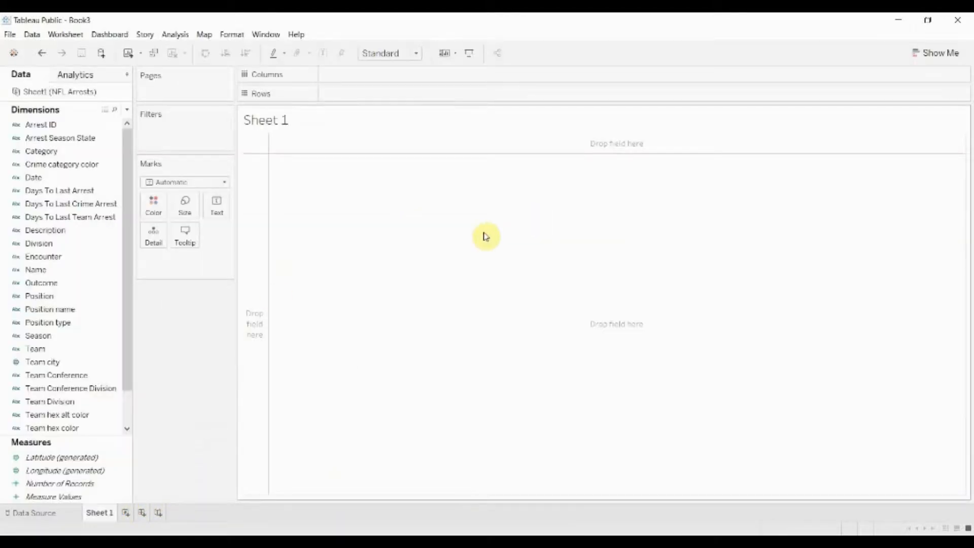
pyautogui.moveTo(143, 166)
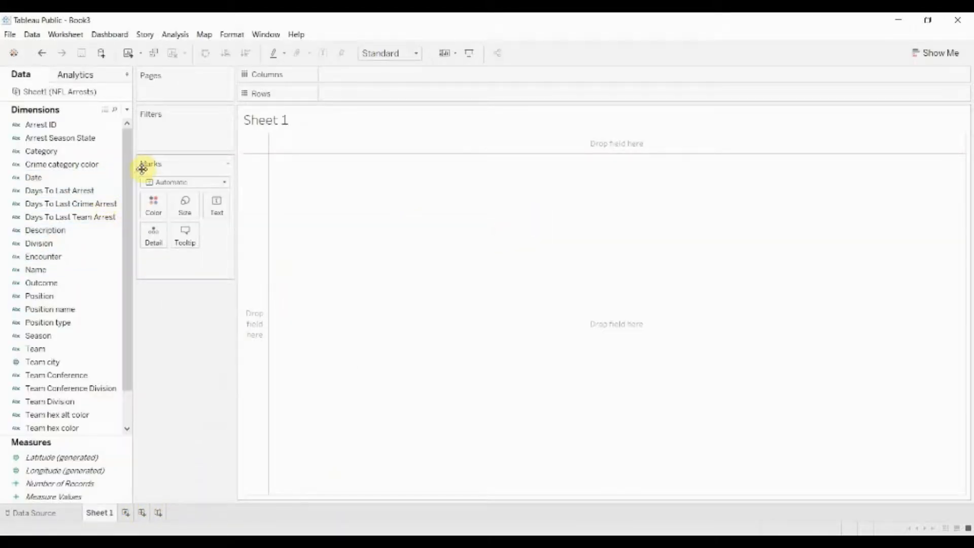
pyautogui.click(56, 191)
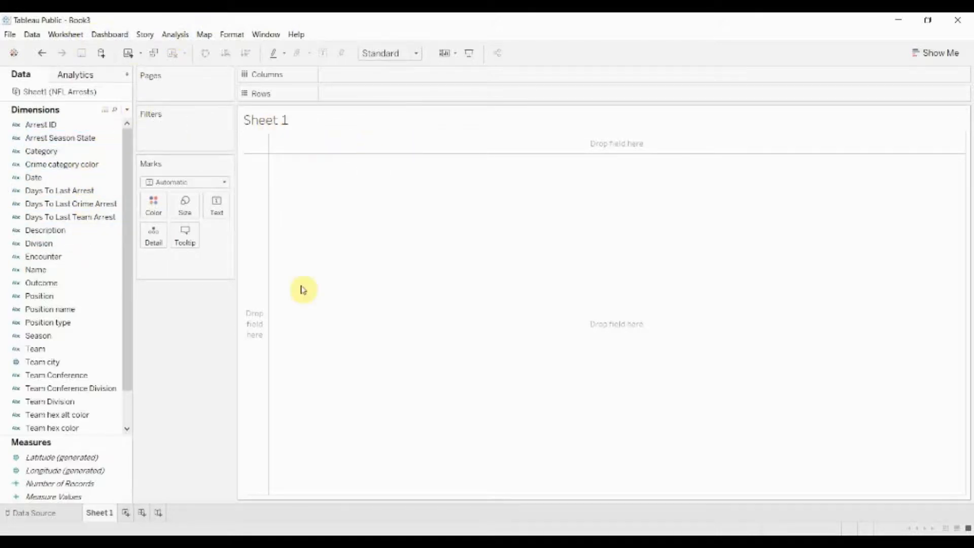
pyautogui.click(45, 230)
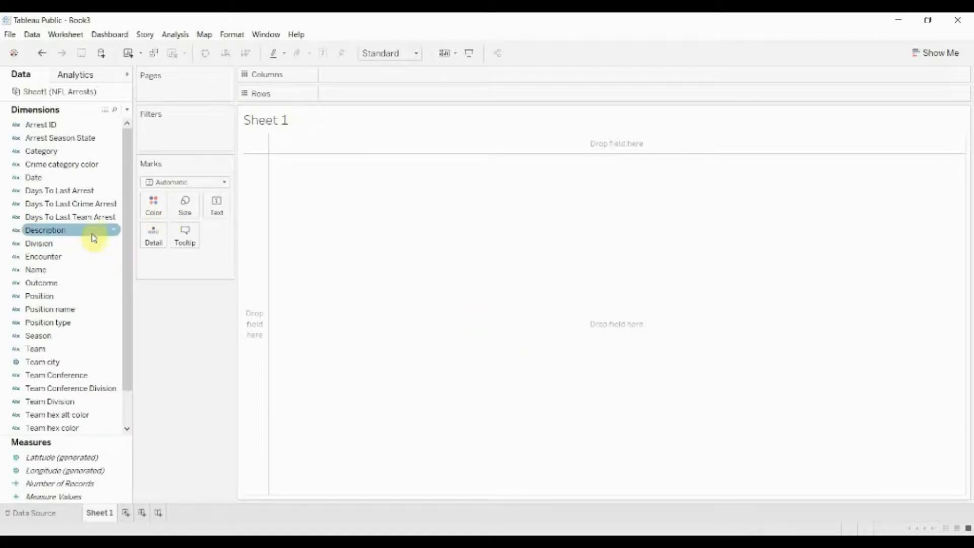
pyautogui.click(59, 191)
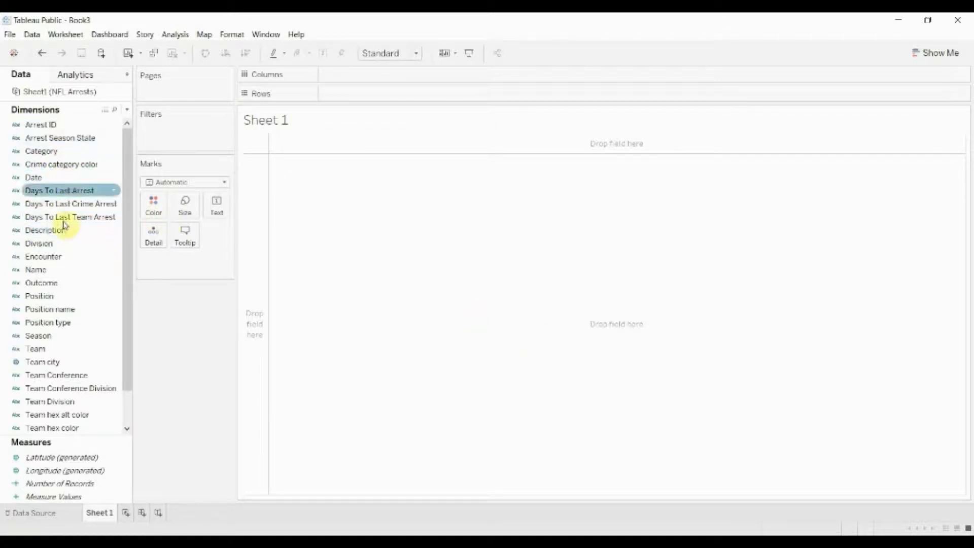
pyautogui.click(43, 282)
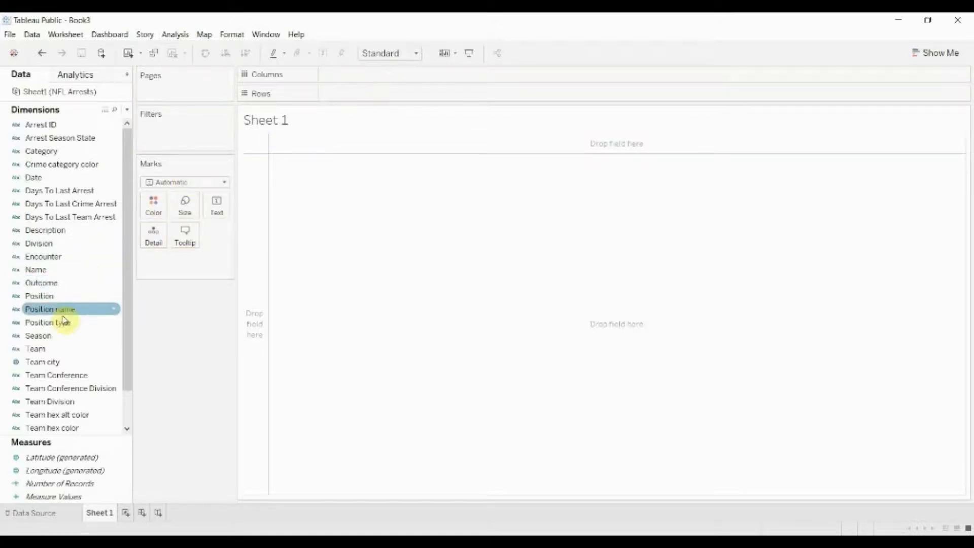
# Step: Put Outcome on the Rows shelf and scroll through the outcome texts
pyautogui.moveTo(41, 283); pyautogui.dragTo(365, 94)
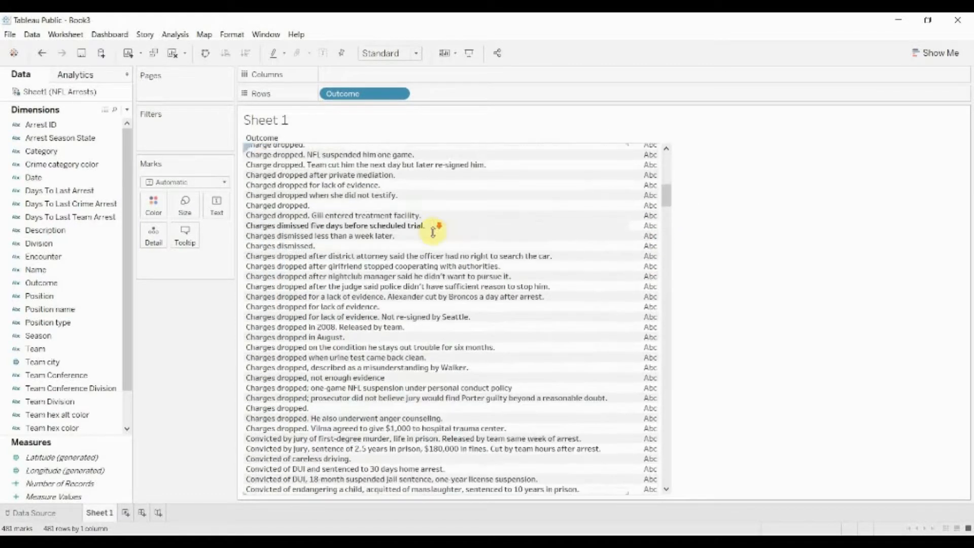
pyautogui.scroll(-3)
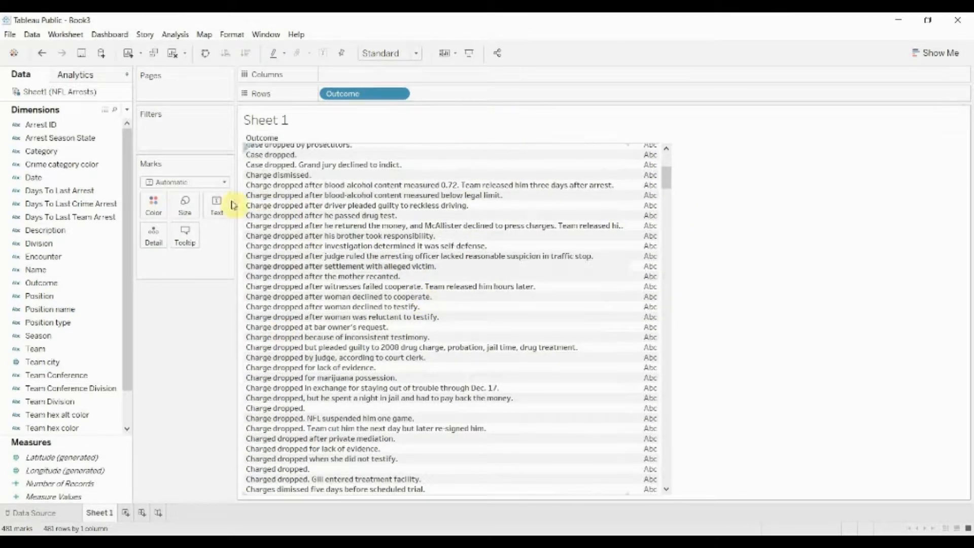
pyautogui.moveTo(117, 111)
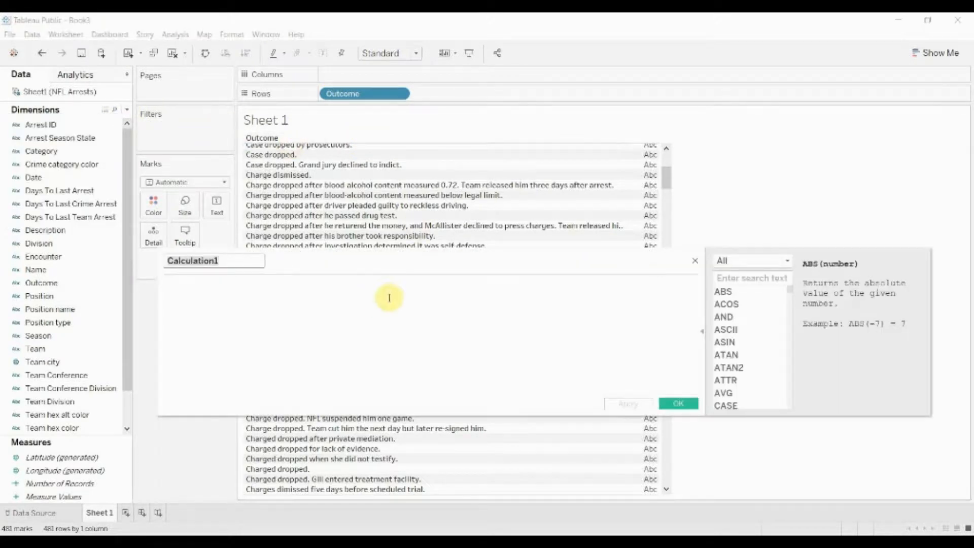
# Step: Name the calculated field 'Outcome - Short' and insert FIND into the formula
pyautogui.write('Outcome - Short')
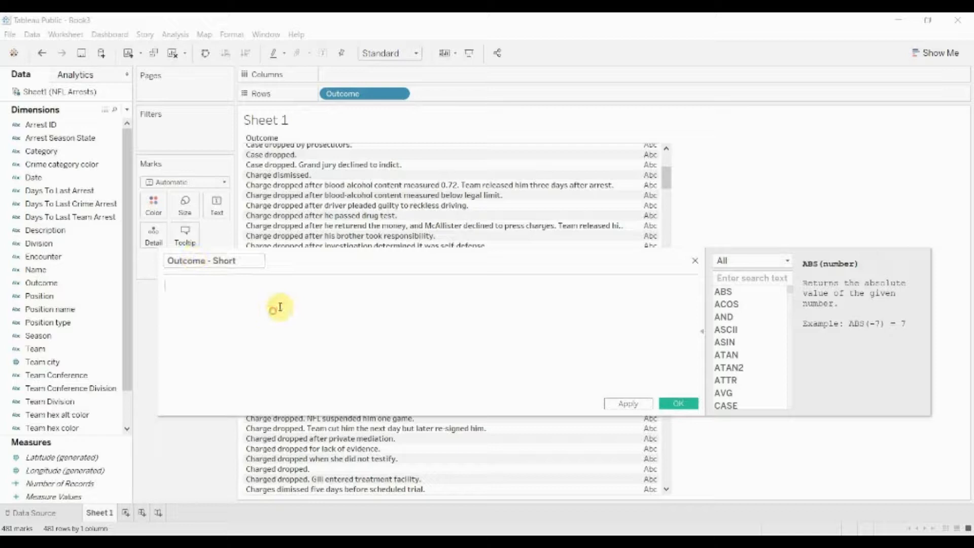
pyautogui.write('find')
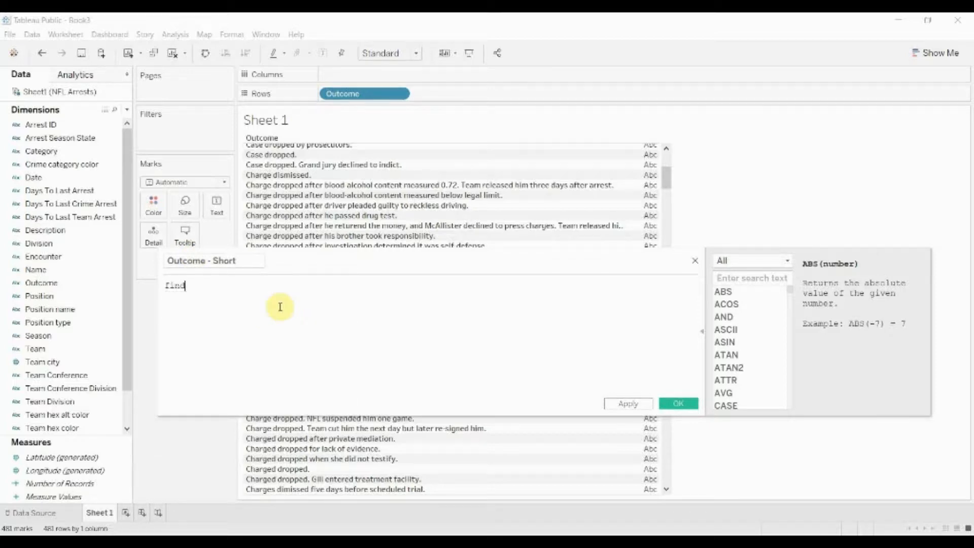
pyautogui.click(724, 392)
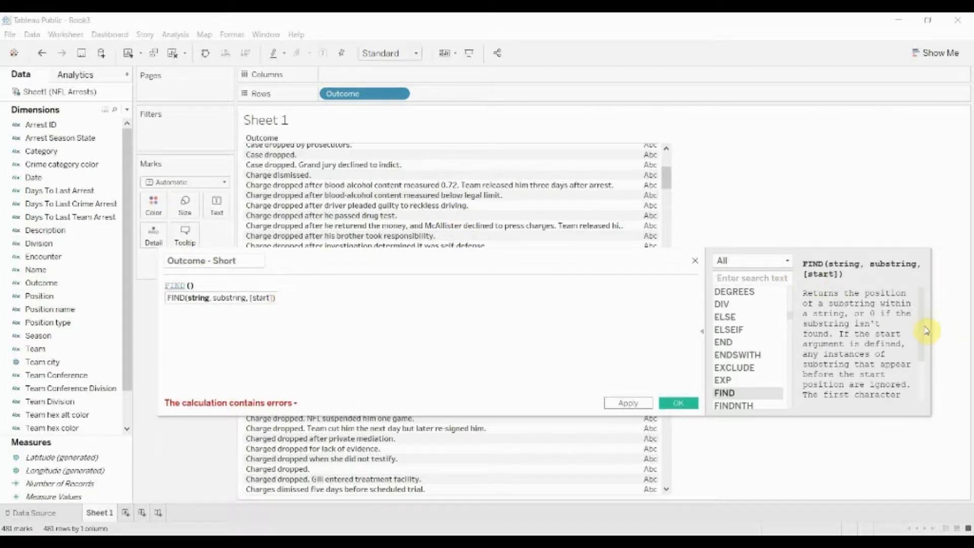
pyautogui.moveTo(891, 301)
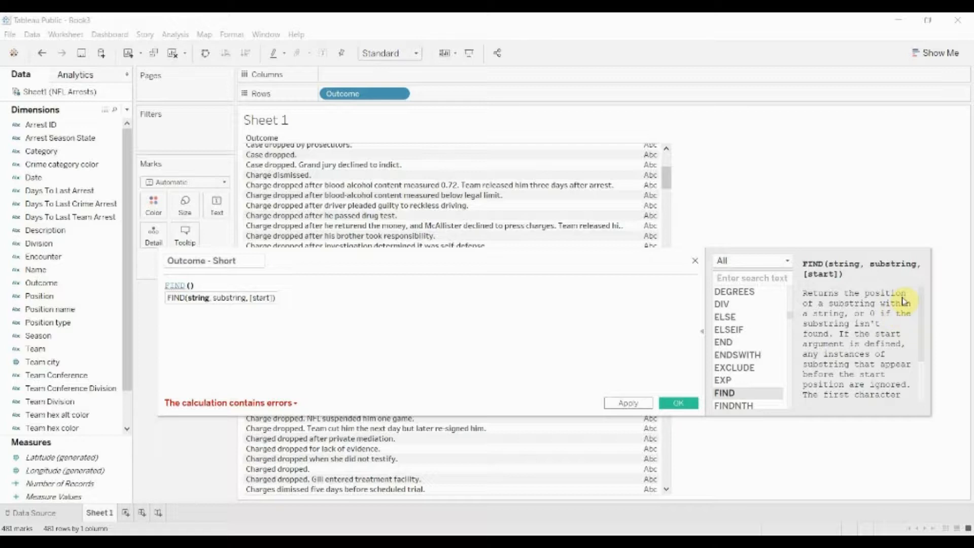
pyautogui.moveTo(480, 323)
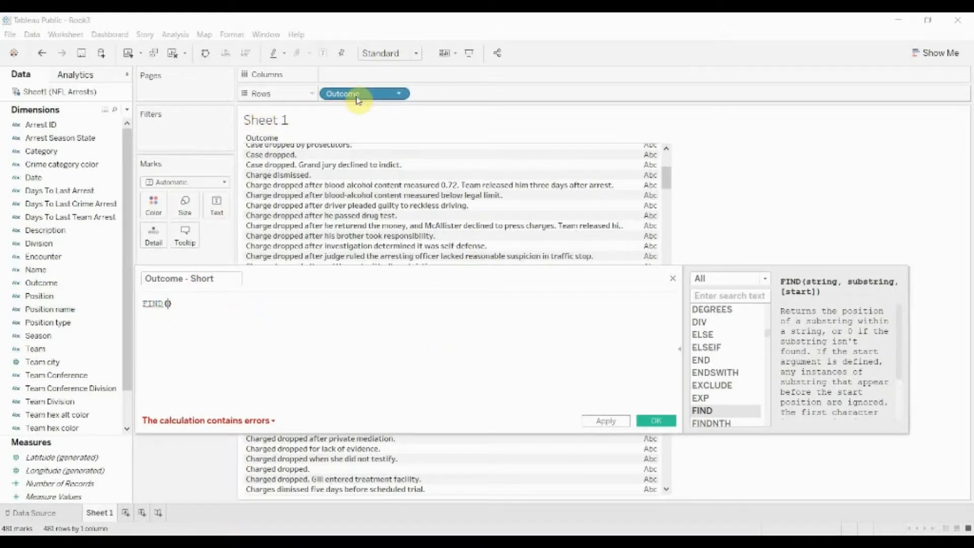
# Step: Fill FIND with [Outcome] and 'Acquitted' as the search text
pyautogui.write("[Outcome], 'Ac")
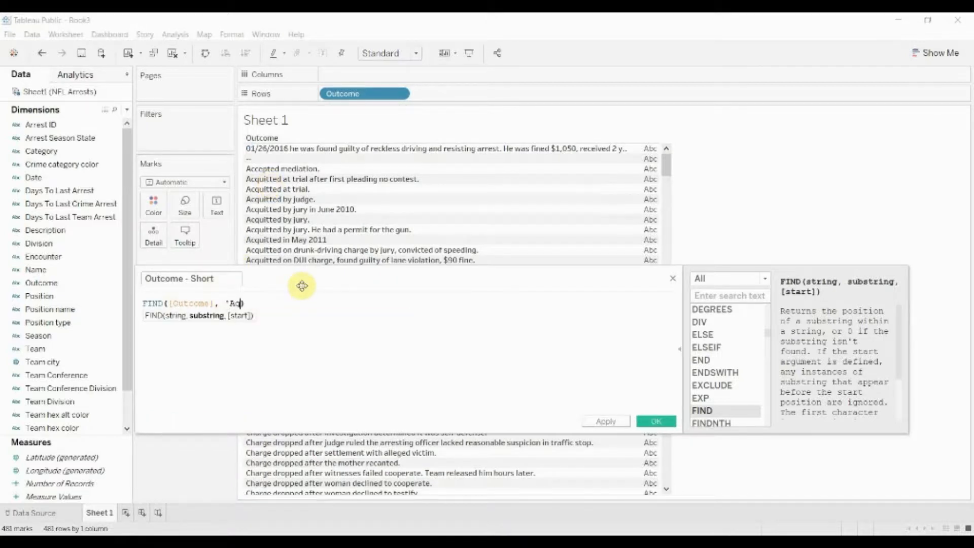
pyautogui.write('quitten')
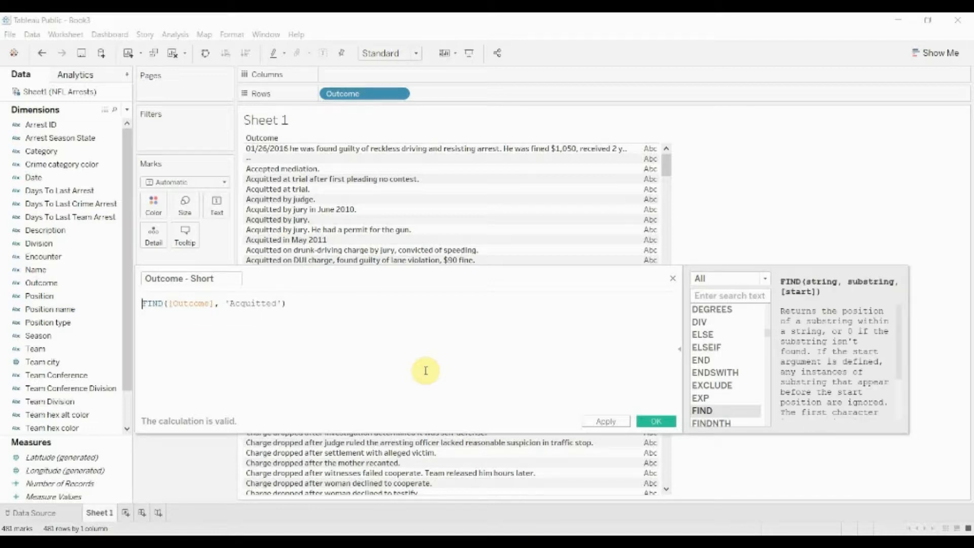
# Step: Wrap it as if FIND([Outcome], 'Acquitted') >= 1 then 'Acquitted'
pyautogui.write('if')
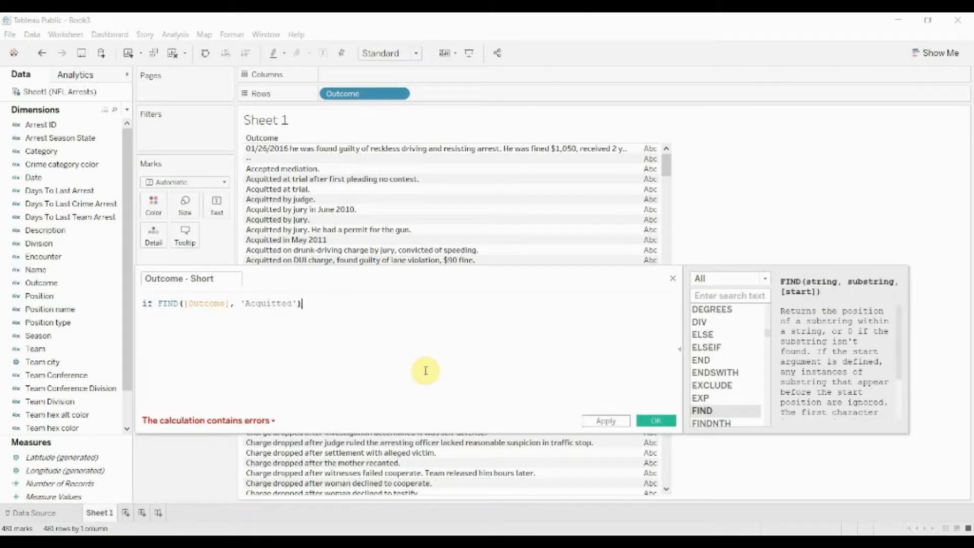
pyautogui.write('>')
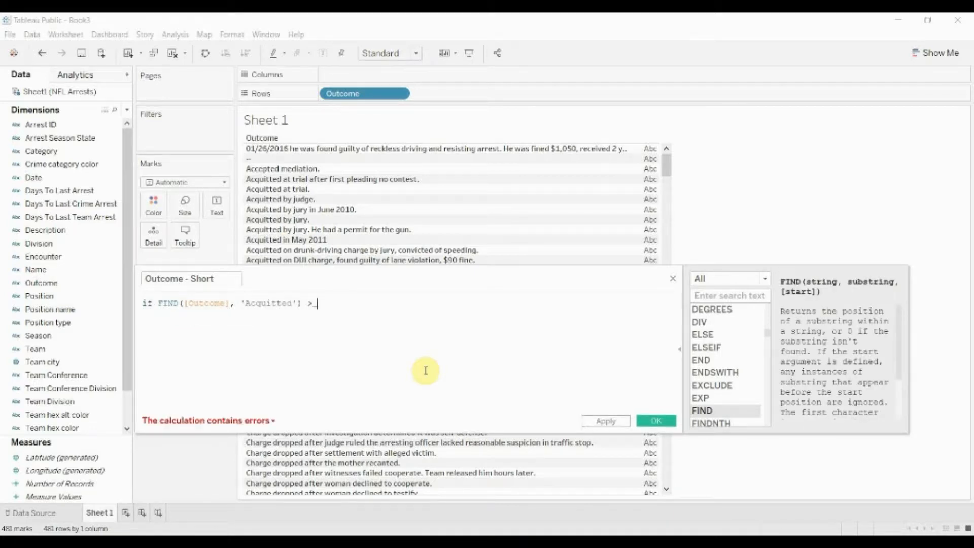
pyautogui.write('1')
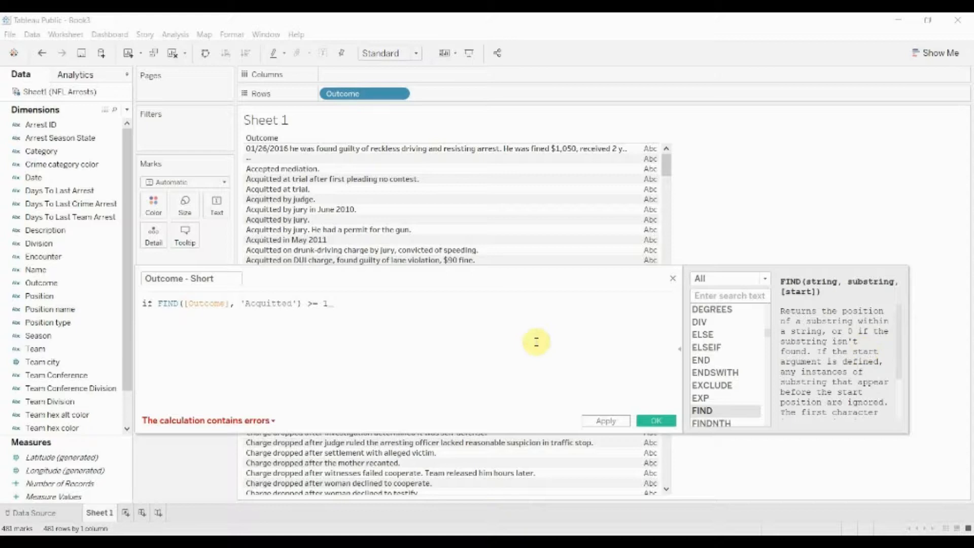
pyautogui.write("then '")
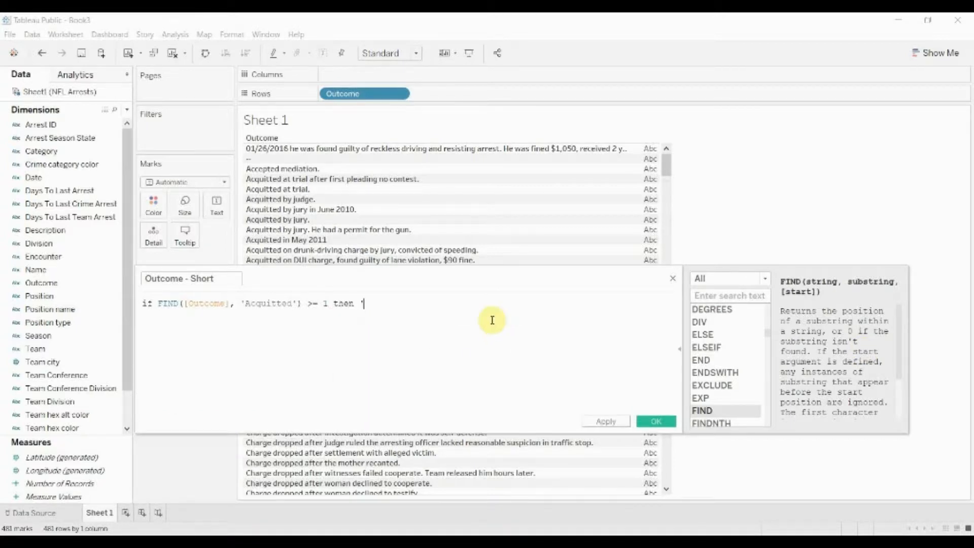
pyautogui.write('Acquitted')
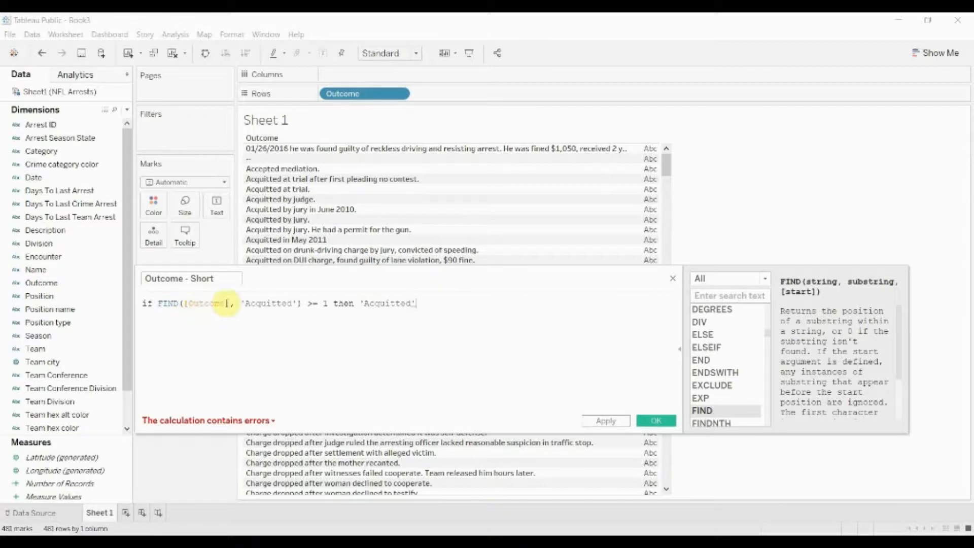
pyautogui.moveTo(271, 318)
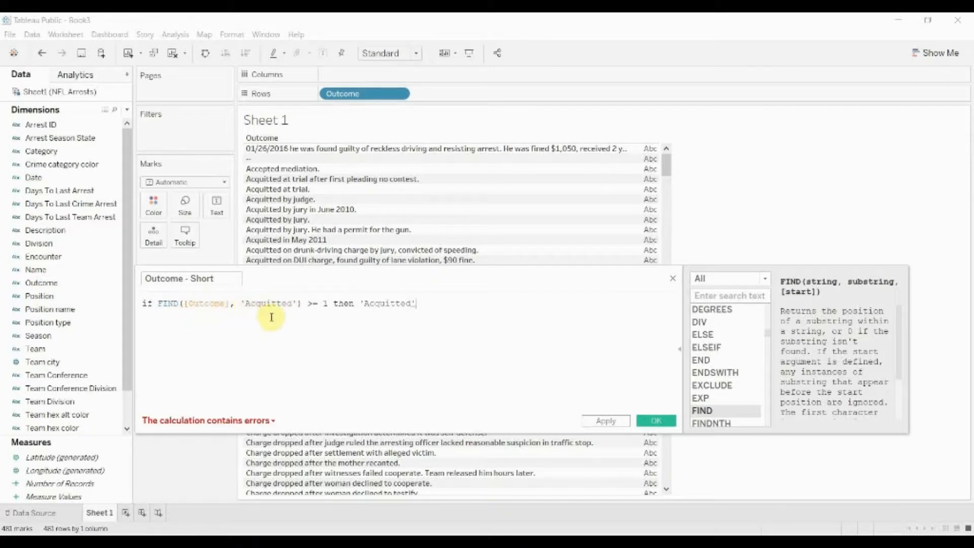
pyautogui.moveTo(209, 303)
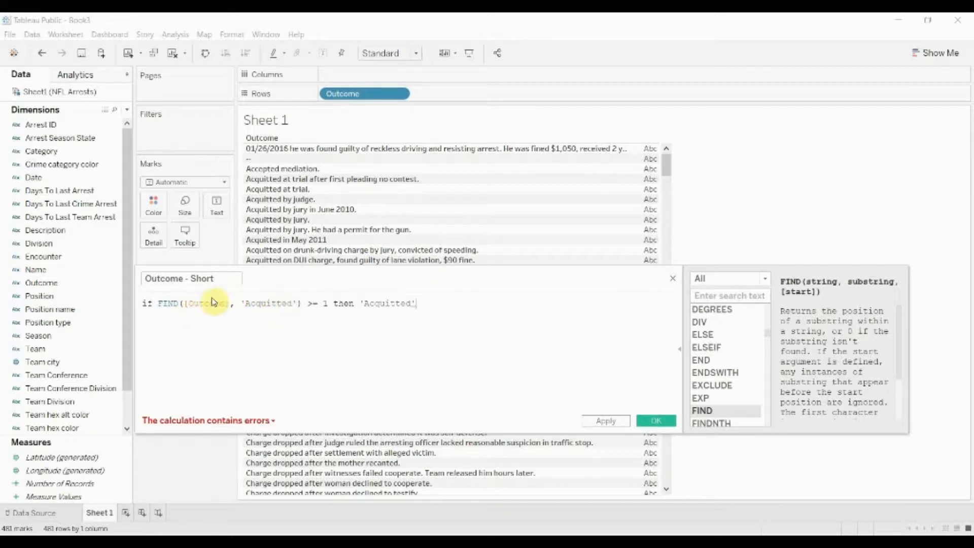
pyautogui.moveTo(828, 279)
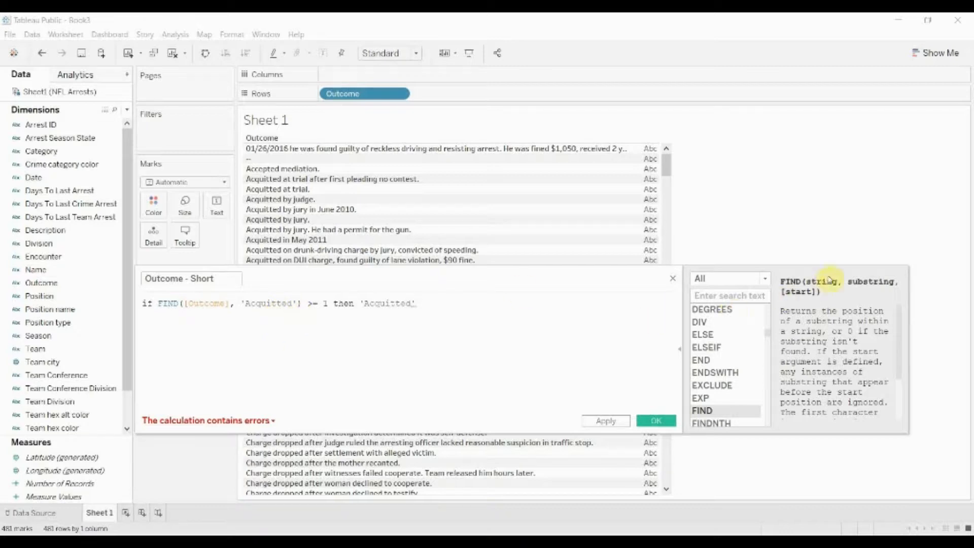
pyautogui.scroll(-3)
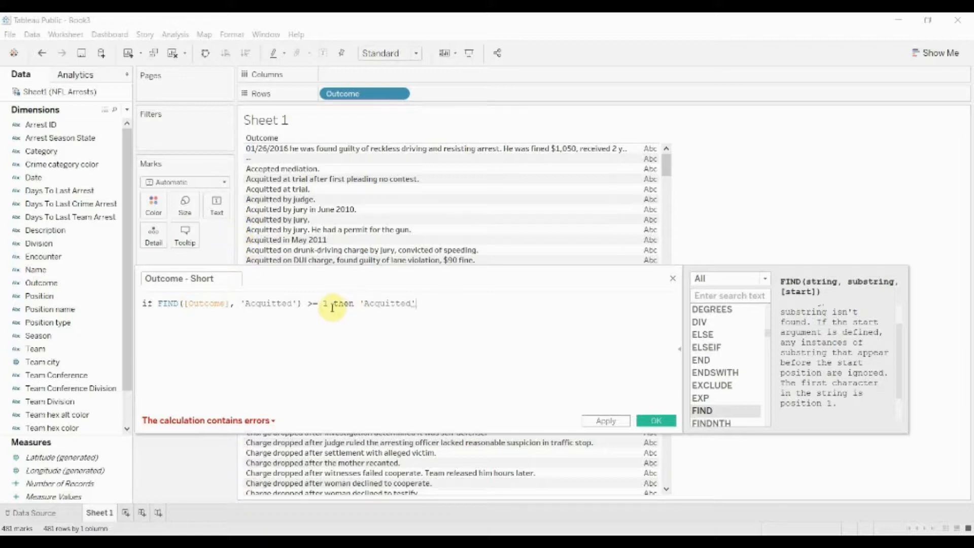
pyautogui.moveTo(534, 303)
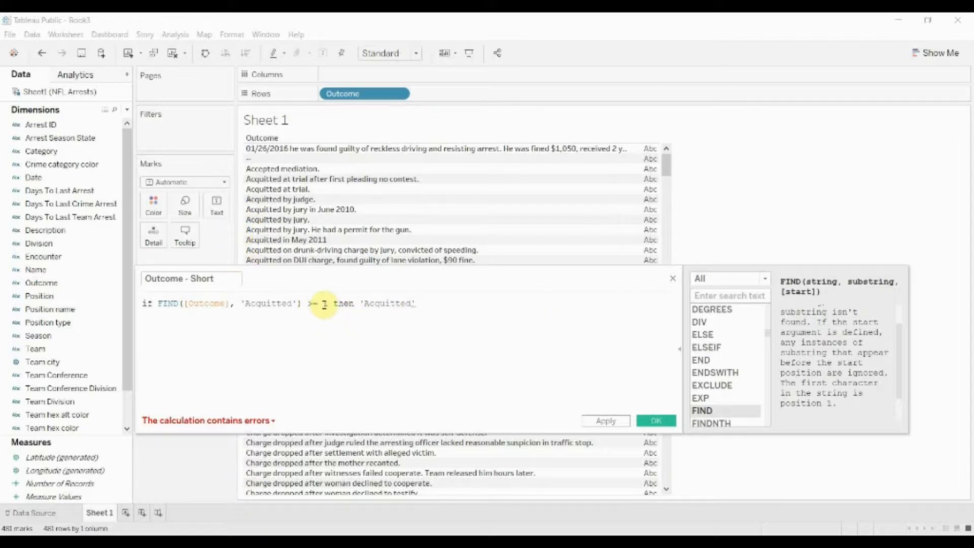
pyautogui.moveTo(448, 303)
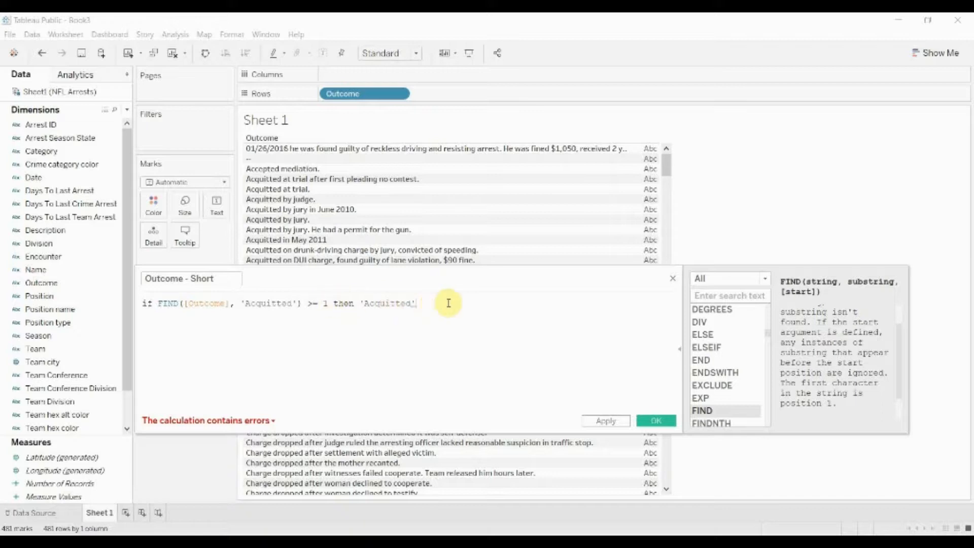
pyautogui.moveTo(472, 303)
pyautogui.write('elsei')
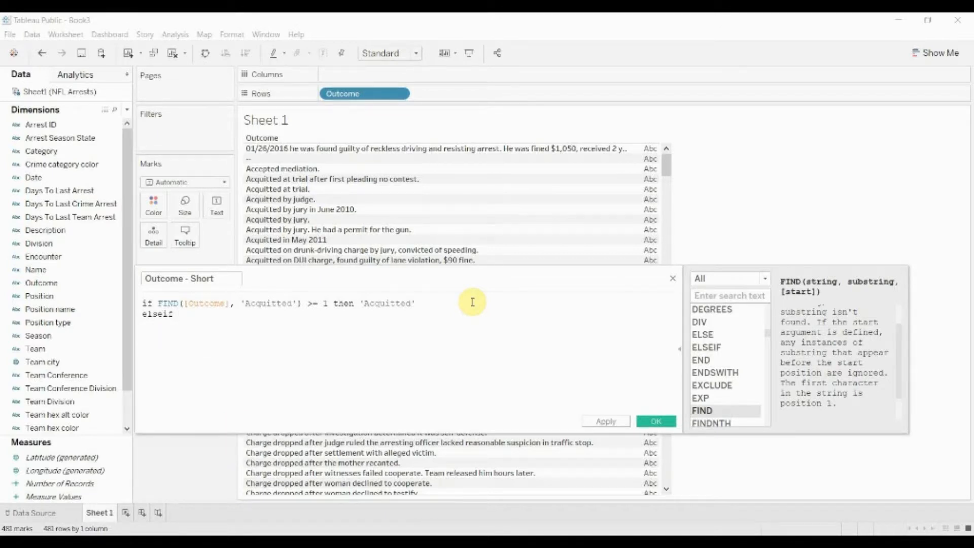
# Step: Add elseif find([Outcome], 'dismissed') >= 1 then 'Dismissed', else 'Unknown', END
pyautogui.write('find([Outcome],')
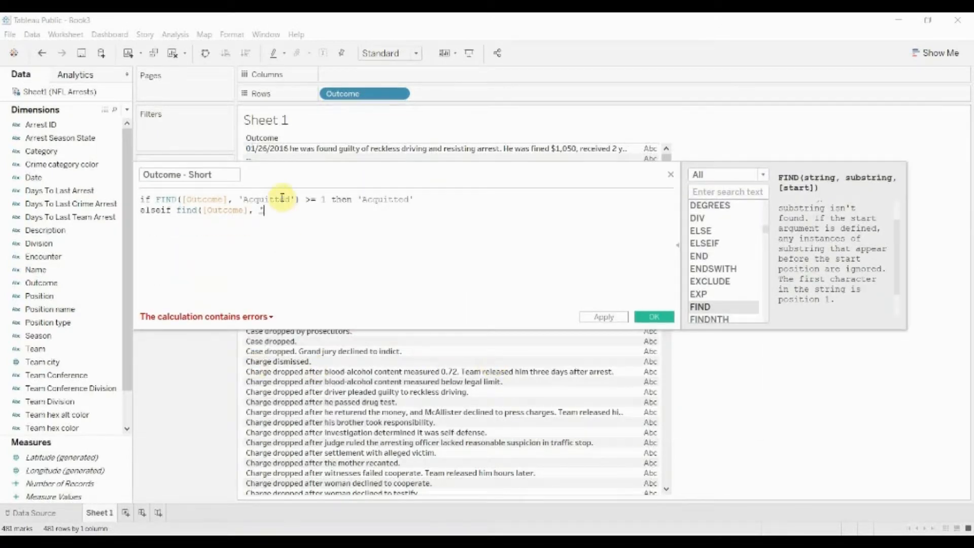
pyautogui.write("'dis")
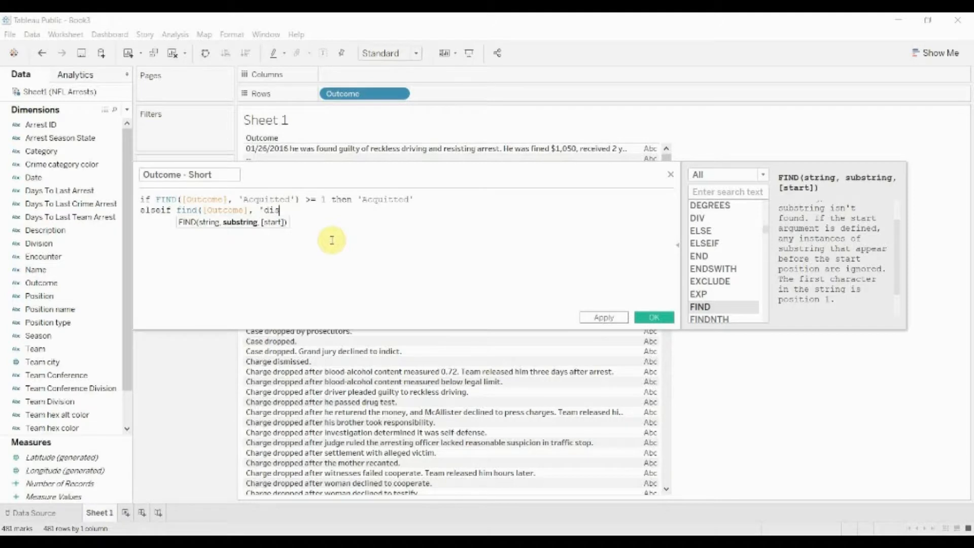
pyautogui.write("missed'")
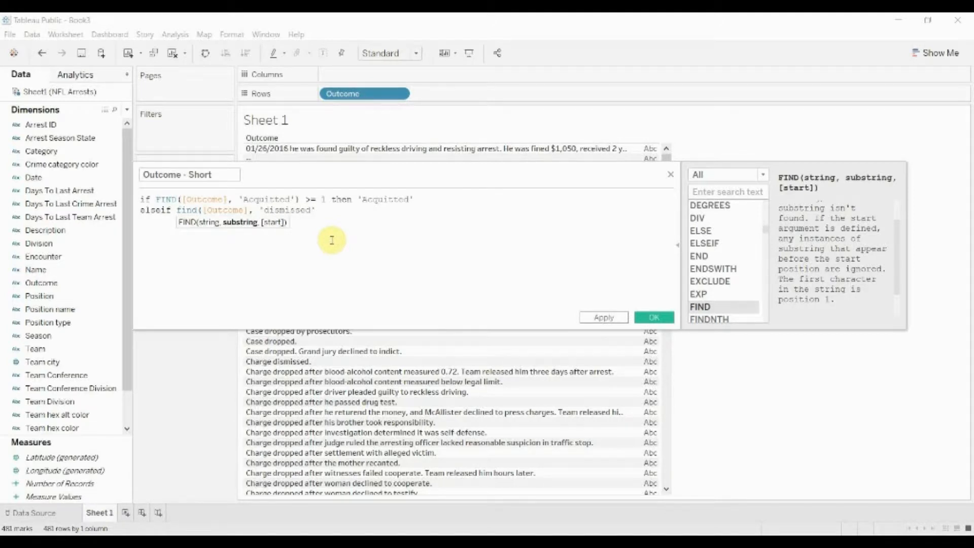
pyautogui.write(">= 1 then '")
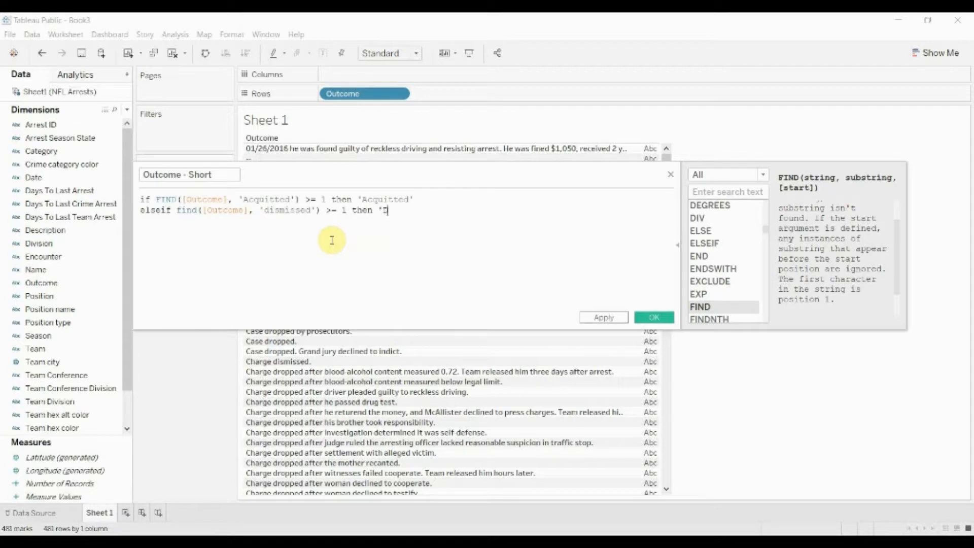
pyautogui.write("Dismissed'")
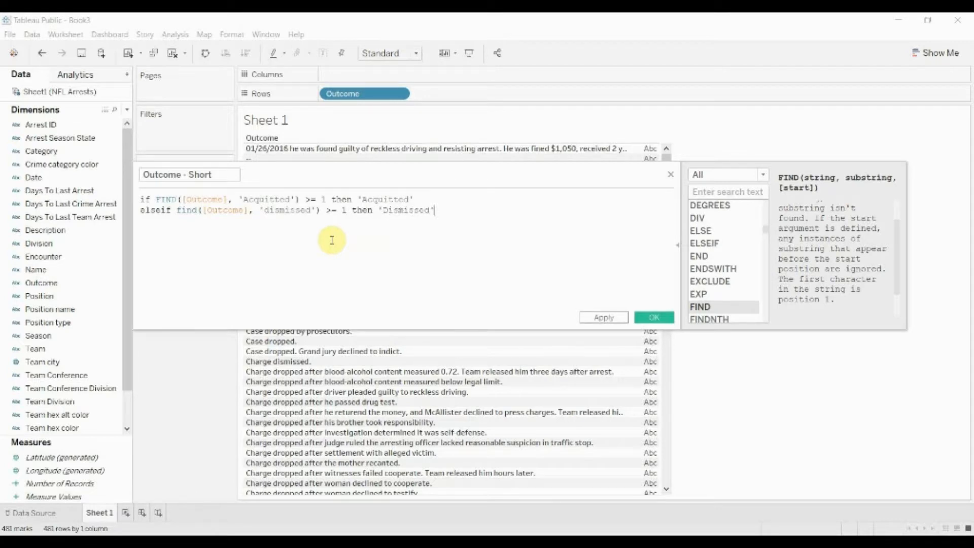
pyautogui.write('el')
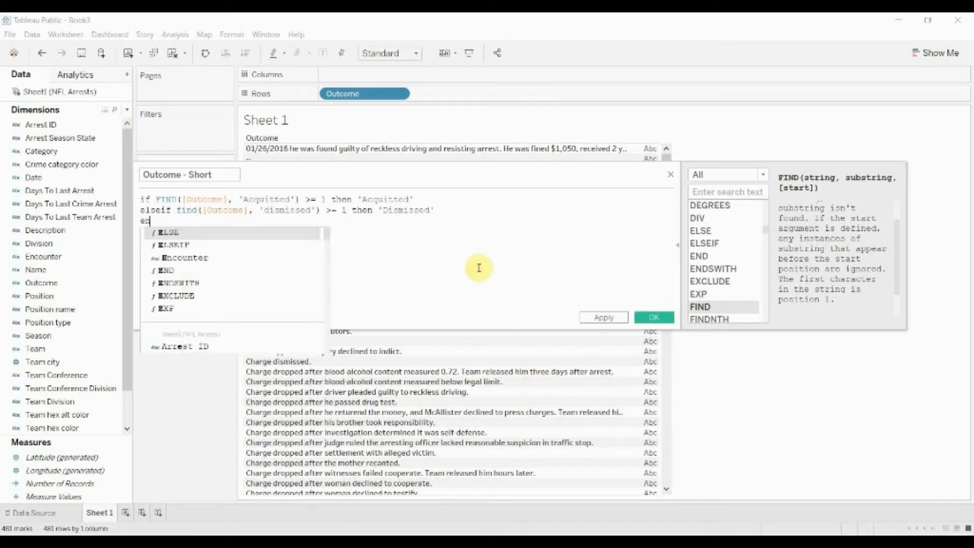
pyautogui.write('nd')
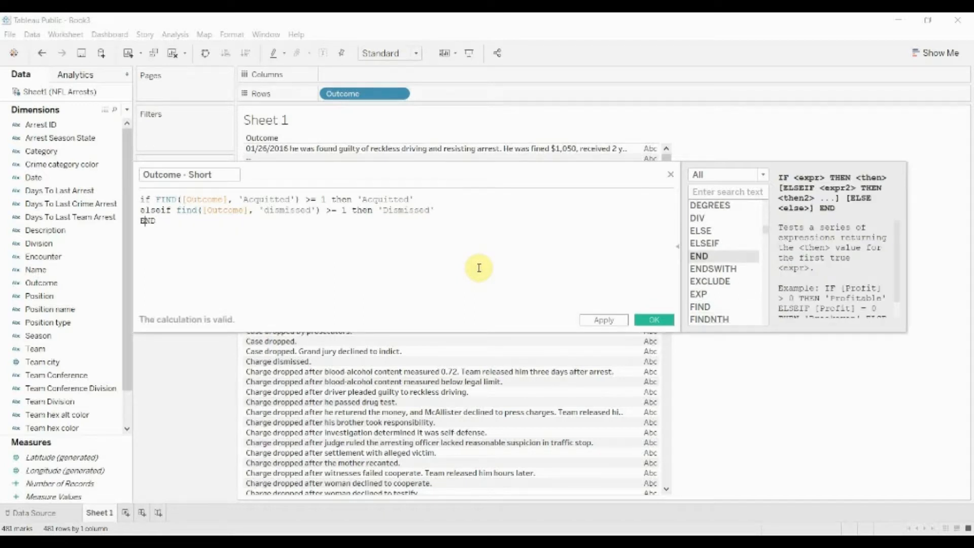
pyautogui.write('else')
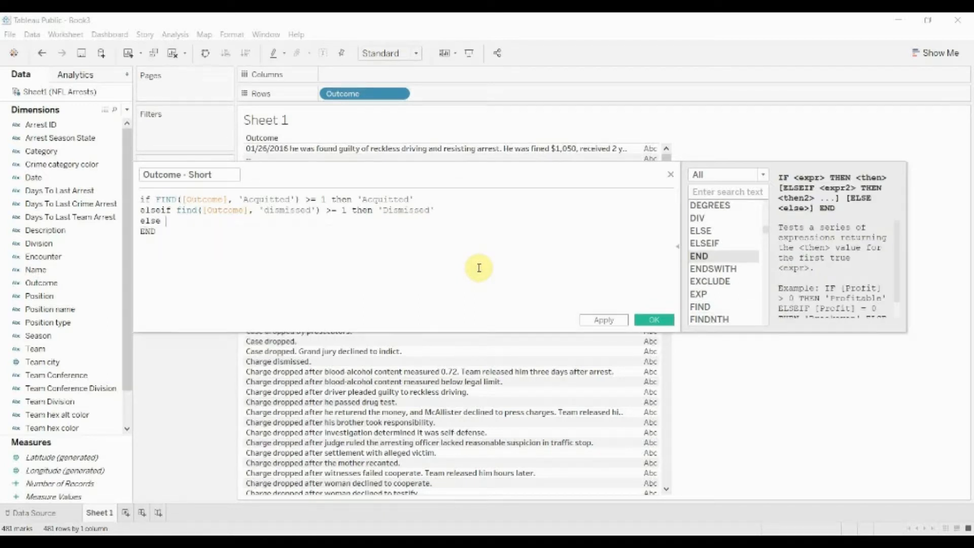
pyautogui.write("'Unknown'")
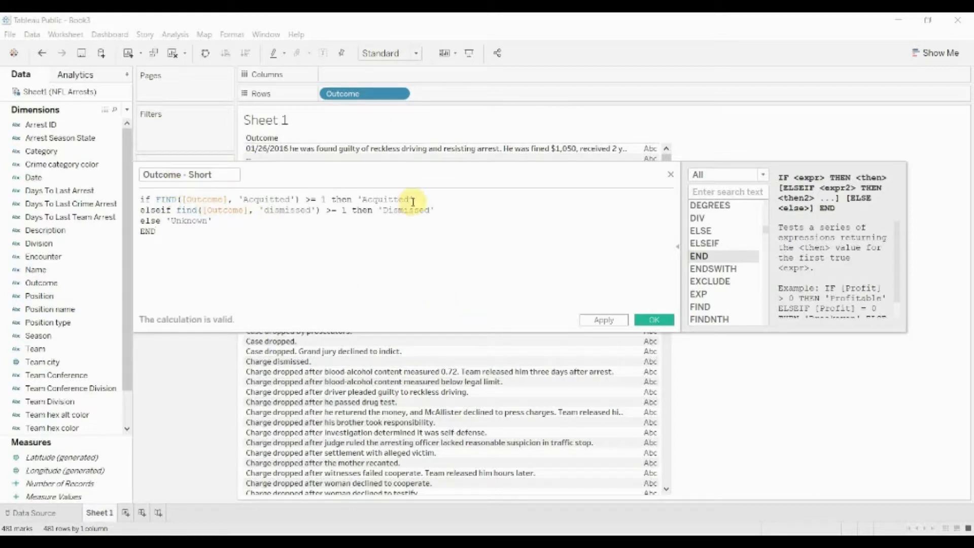
# Step: Save Outcome - Short and place it on Rows before Outcome
pyautogui.click(153, 231)
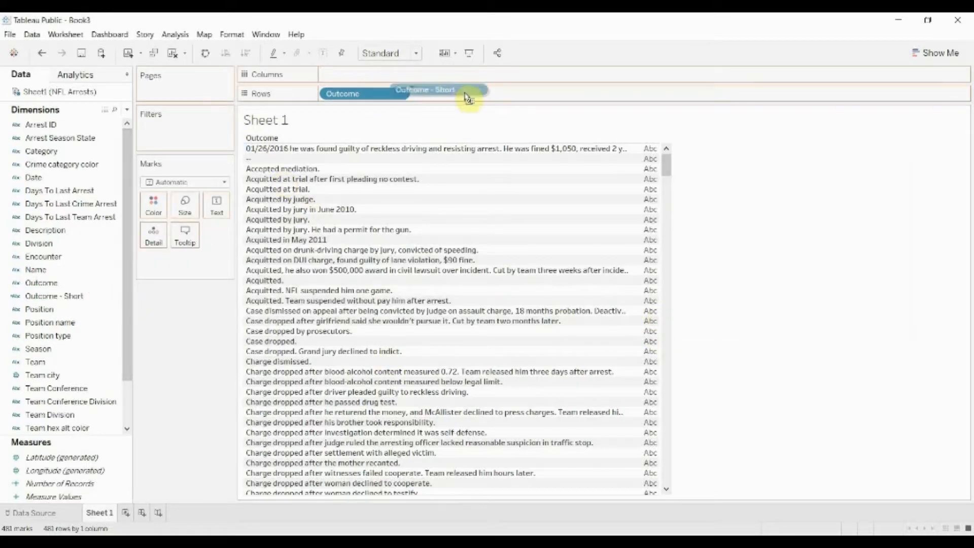
pyautogui.moveTo(435, 90); pyautogui.dragTo(348, 93)
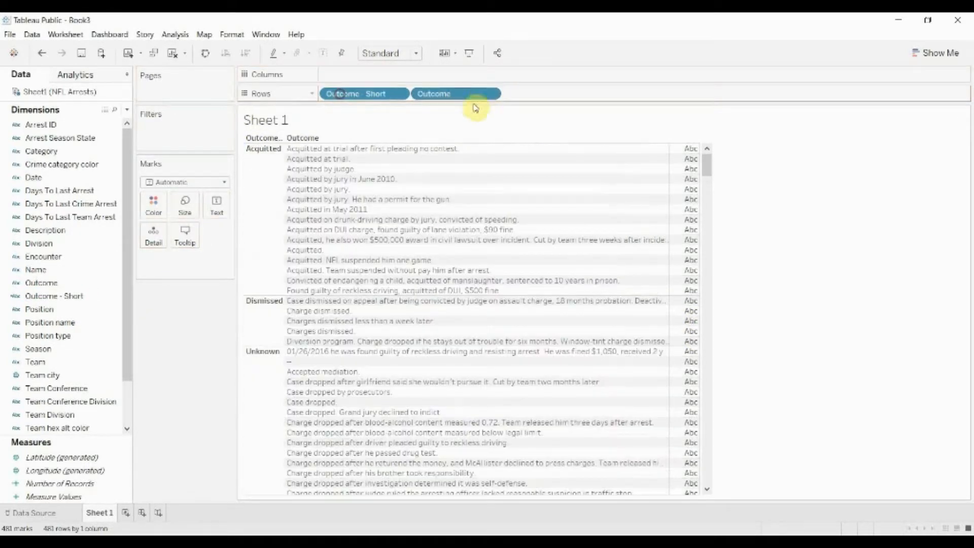
pyautogui.moveTo(368, 302)
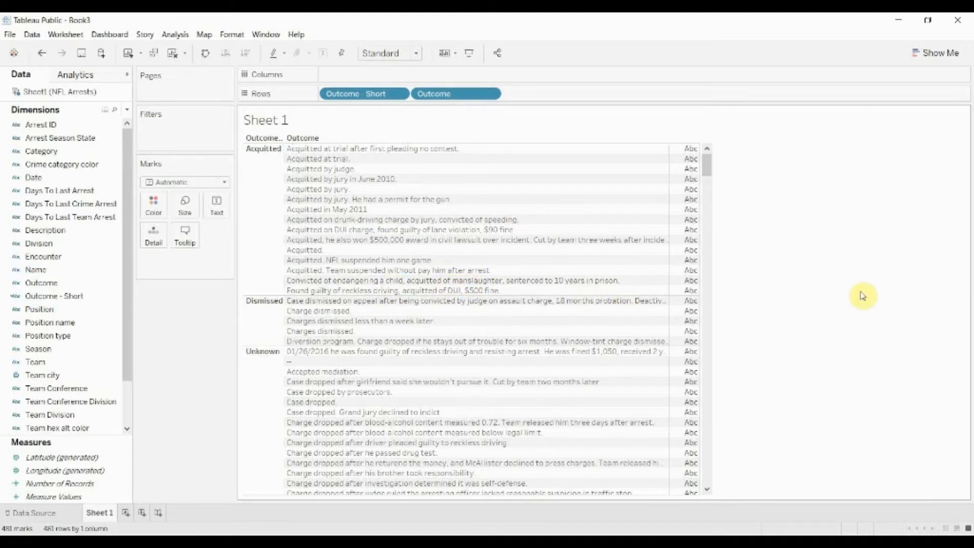
pyautogui.moveTo(855, 304)
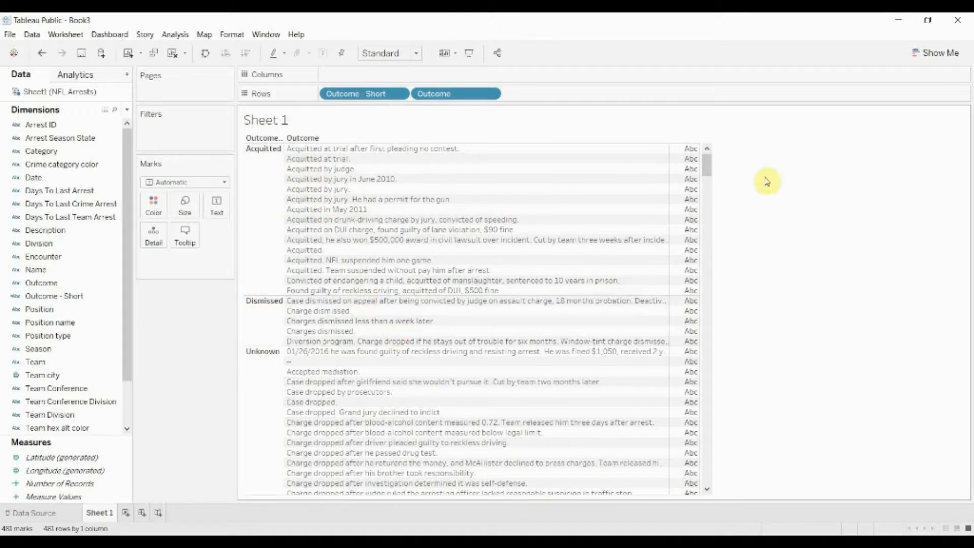
pyautogui.scroll(-3)
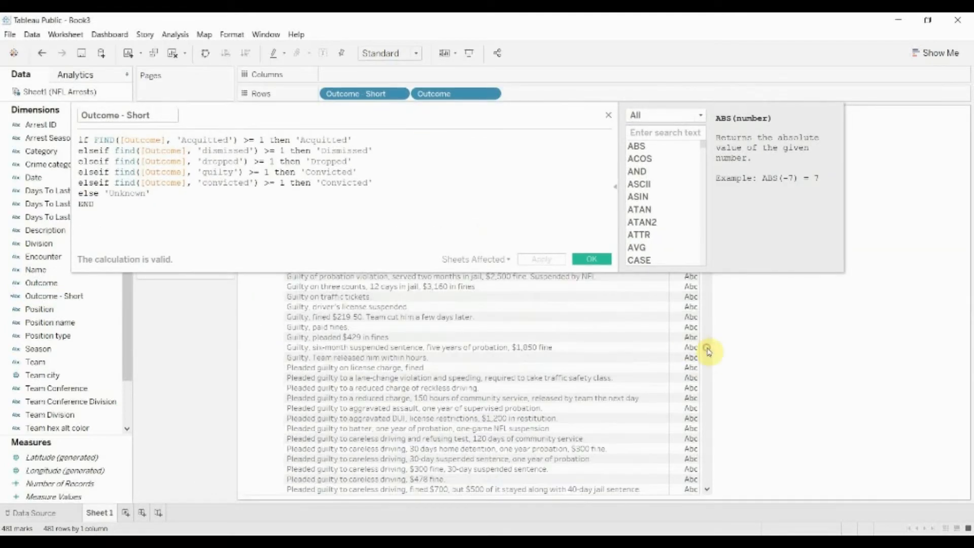
# Step: Apply the formula with new Dropped and Convicted branches for dropped, guilty and convicted
pyautogui.click(592, 259)
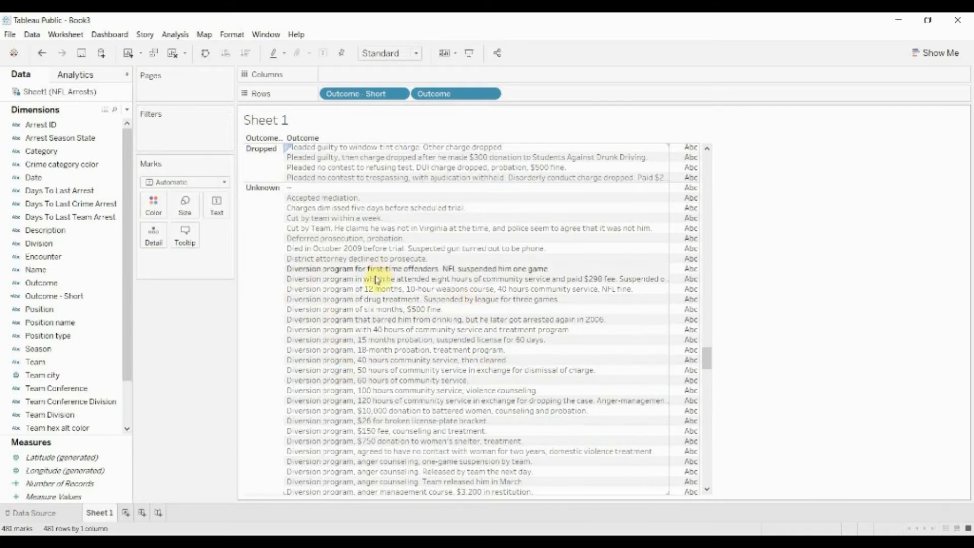
pyautogui.moveTo(713, 391)
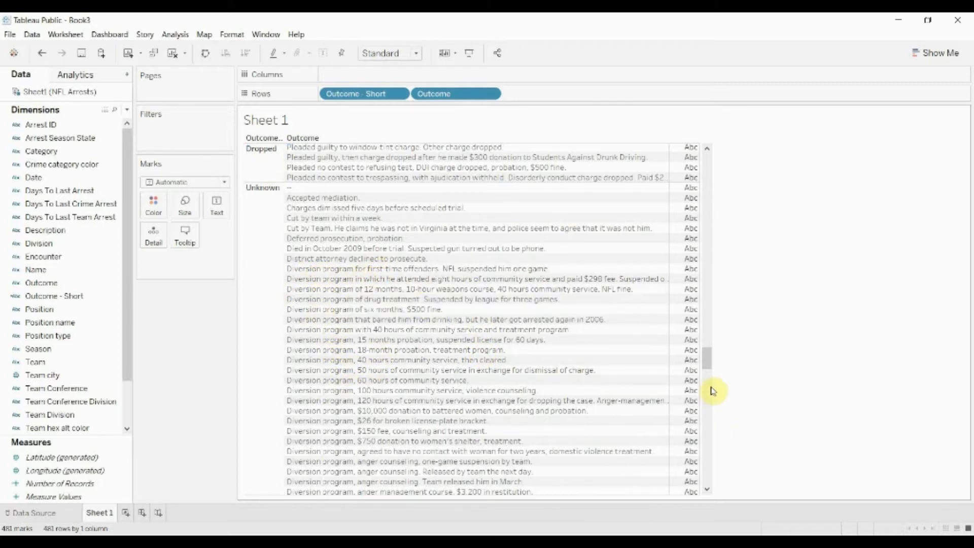